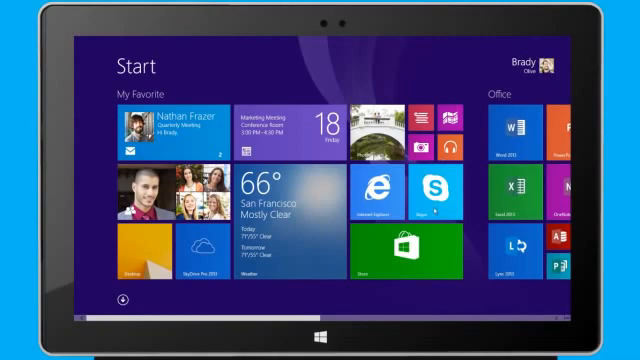
pyautogui.moveTo(428, 290)
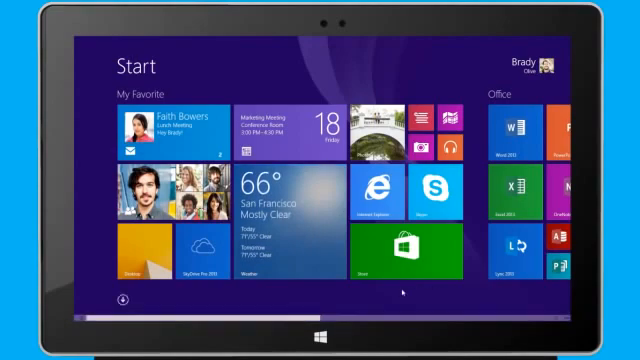
pyautogui.moveTo(155, 301)
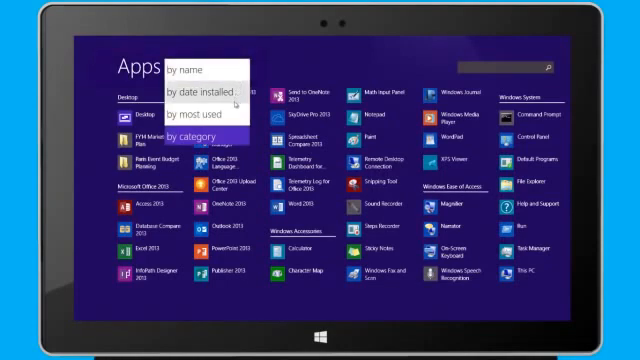
pyautogui.moveTo(200, 133)
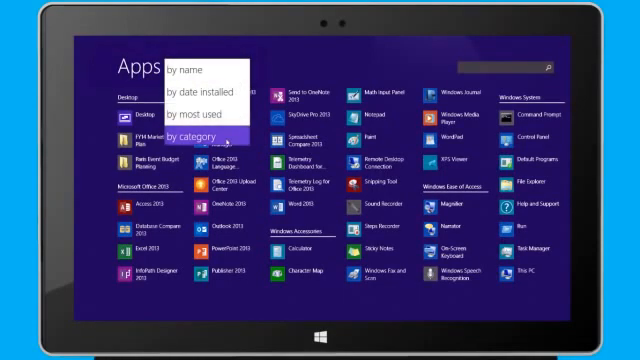
# Group the Apps view list by category.
pyautogui.click(202, 133)
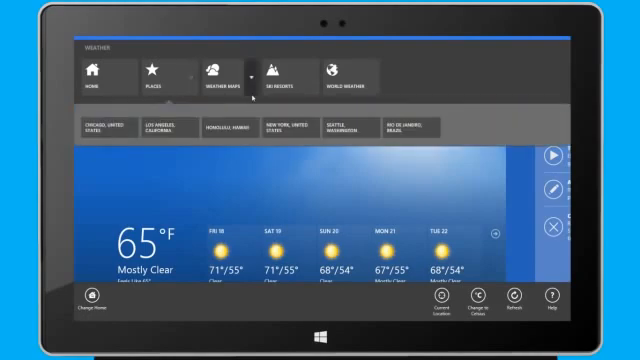
# Dismiss the Weather app commands and return to the San Francisco 65°F forecast.
pyautogui.click(347, 72)
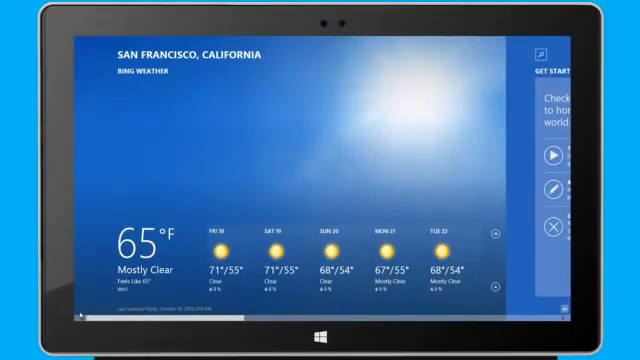
pyautogui.click(320, 348)
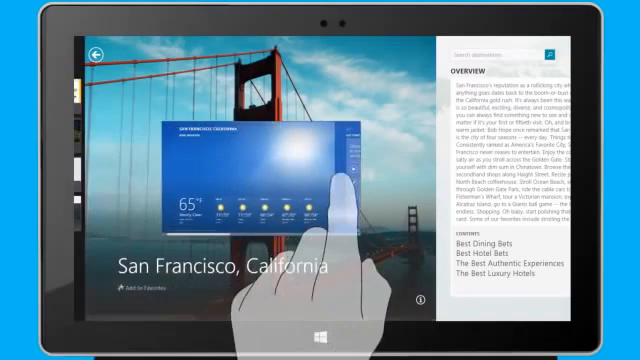
# Snap the Weather forecast beside the San Francisco Travel guide.
pyautogui.click(250, 180)
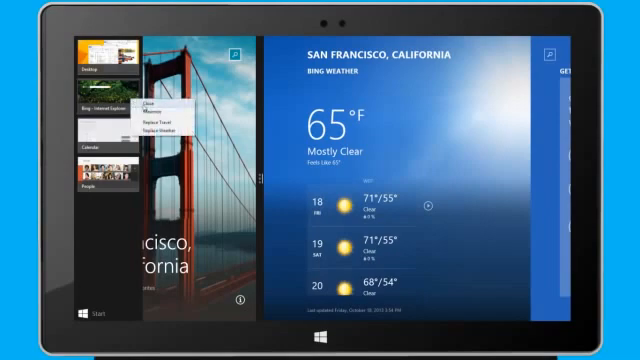
# Close the Travel app from the app switcher.
pyautogui.click(146, 98)
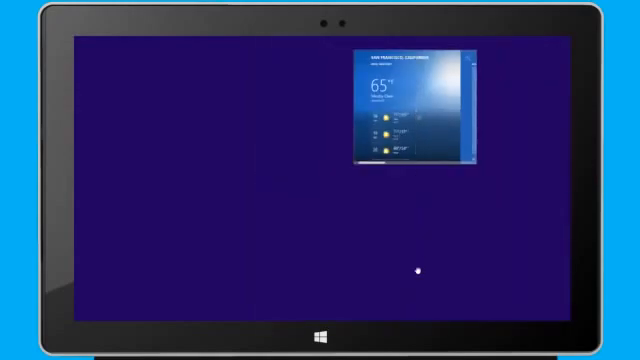
# Show the desktop with File Explorer and Word, then return to the Start screen.
pyautogui.press('Win')
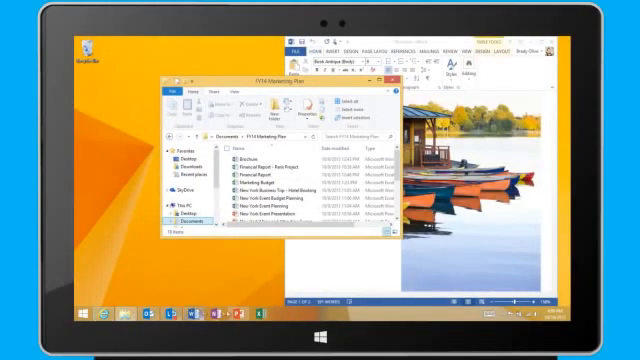
pyautogui.moveTo(295, 260)
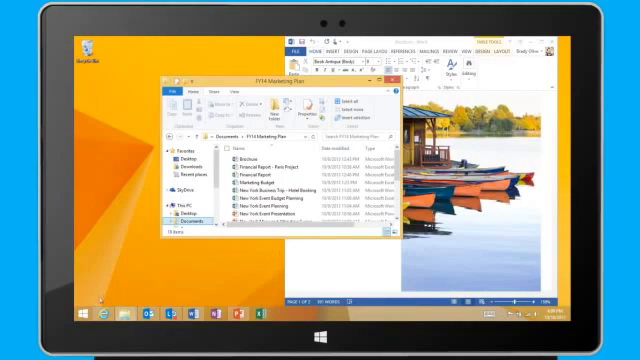
pyautogui.press('Win')
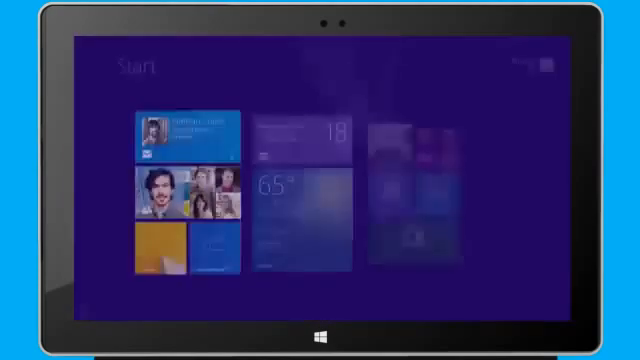